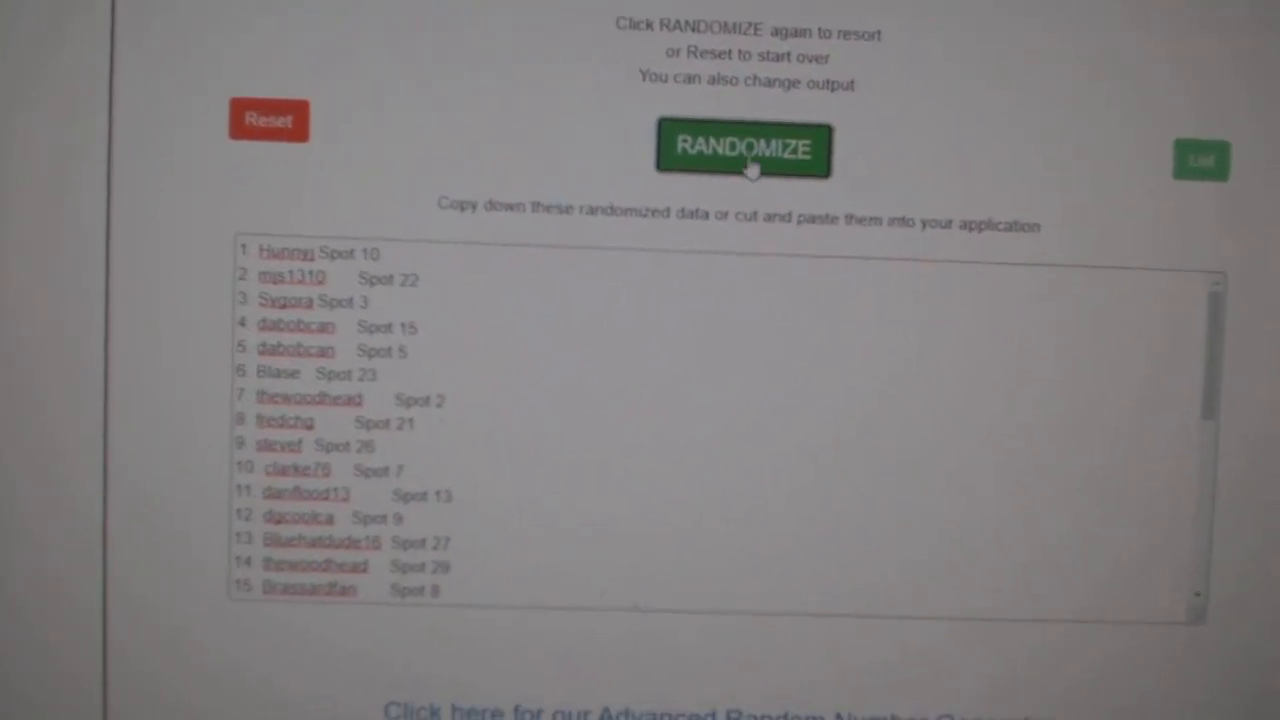
Randomize the participant name-and-spot list twice for a fresh order
click(744, 148)
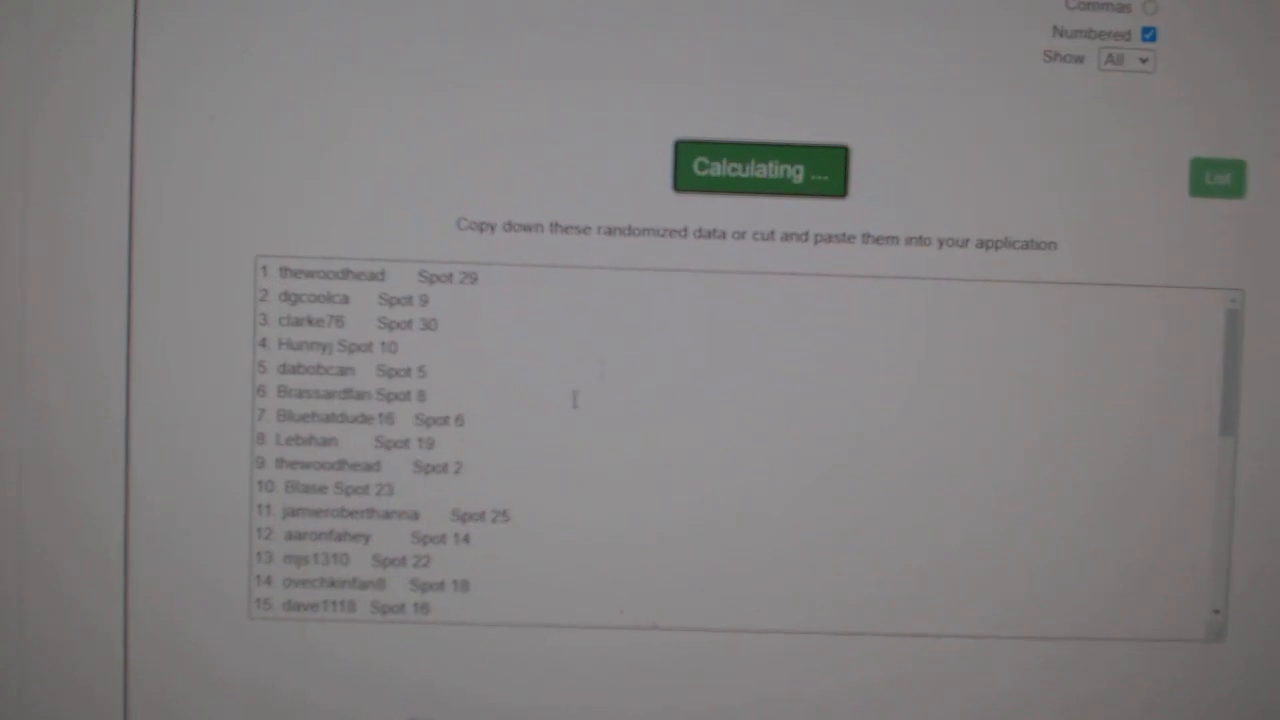
click(760, 168)
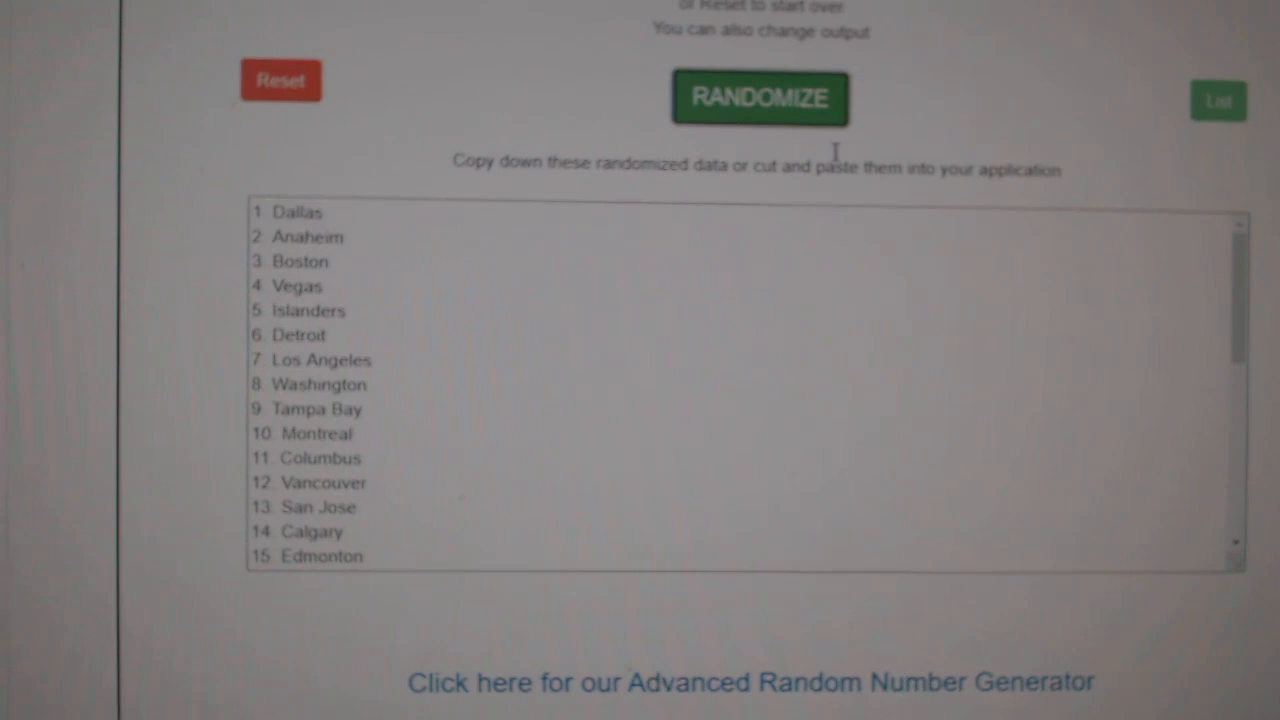
Randomize the NHL team-city list twice for a fresh order
click(760, 98)
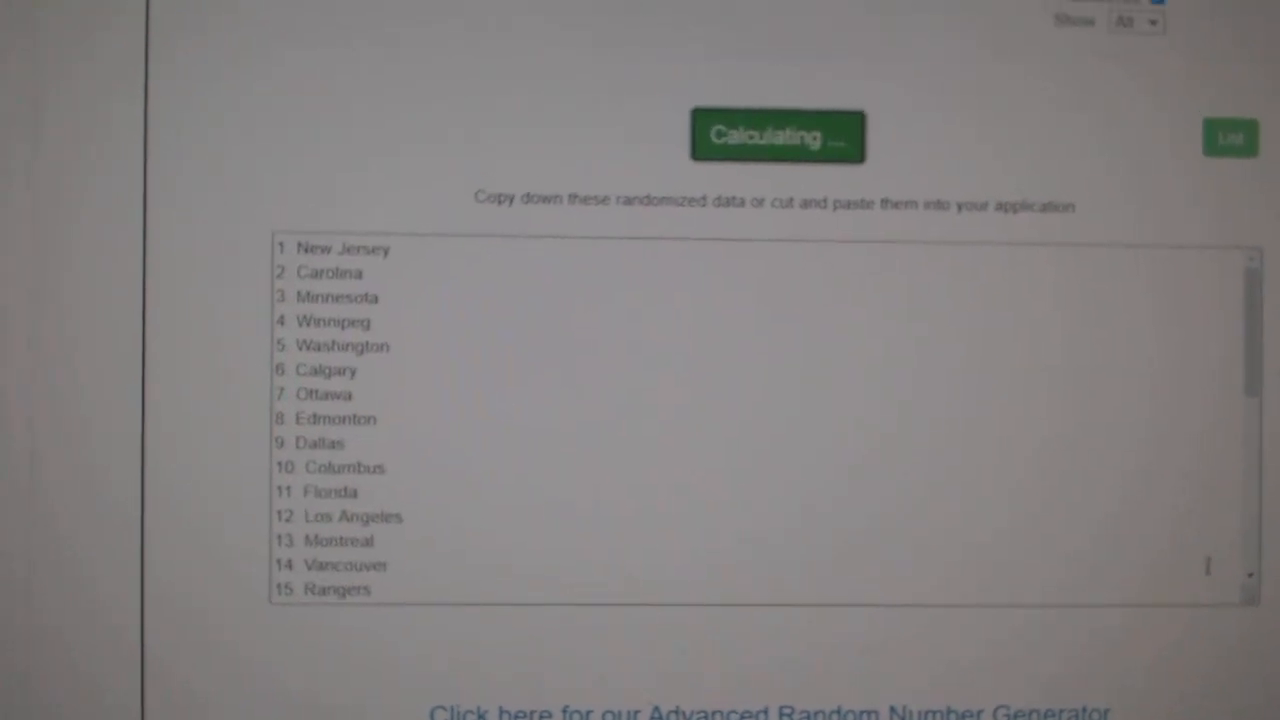
click(778, 136)
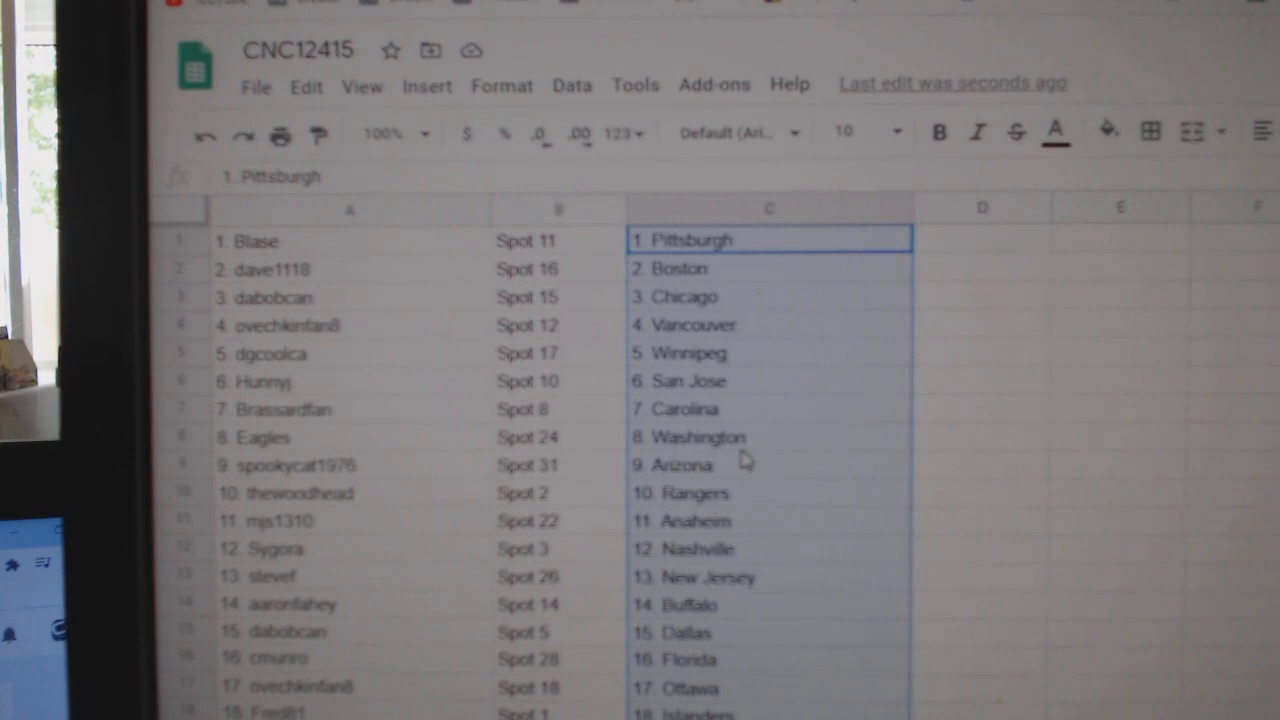
Place the randomized teams in column C beside each participant and spot
click(744, 462)
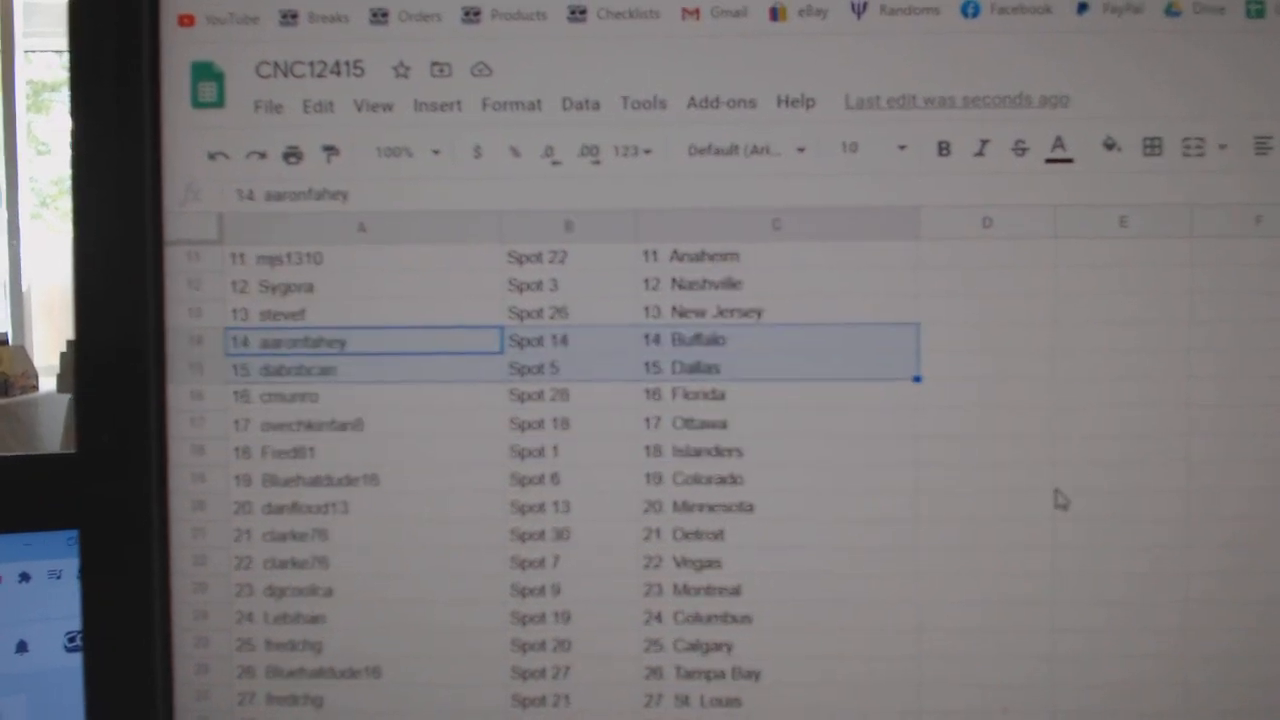
scroll(down, 3)
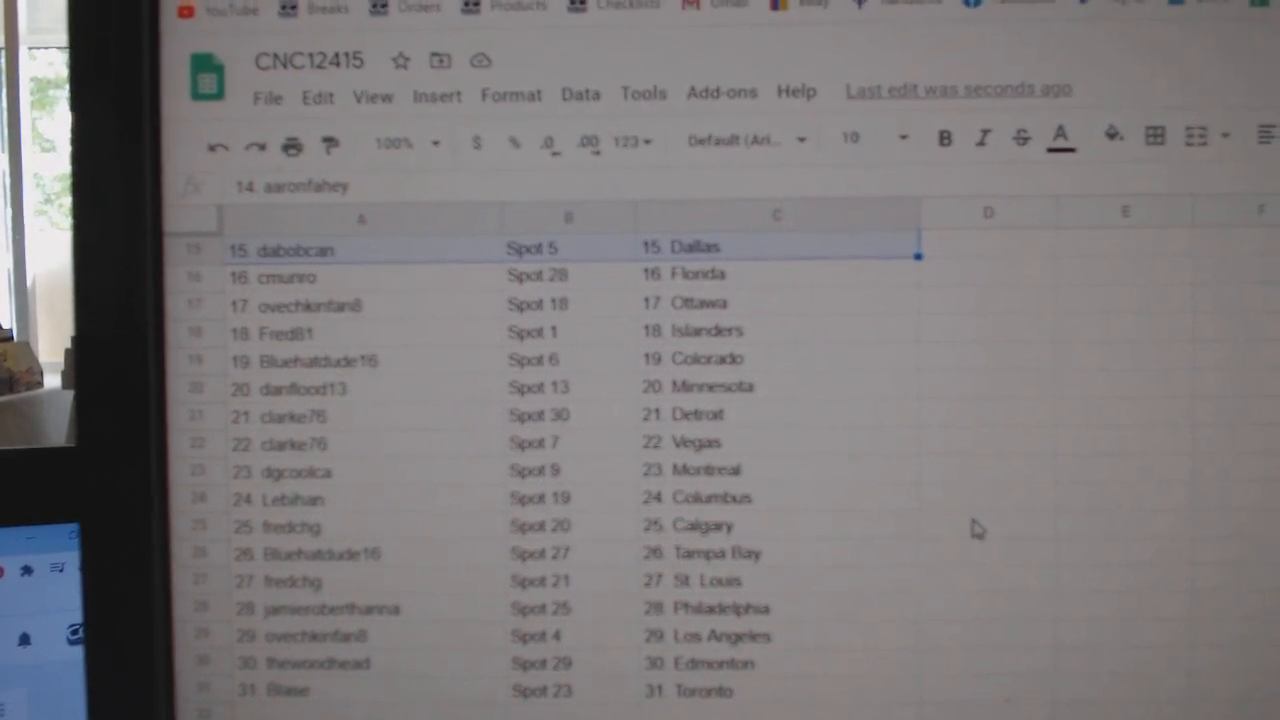
scroll(down, 3)
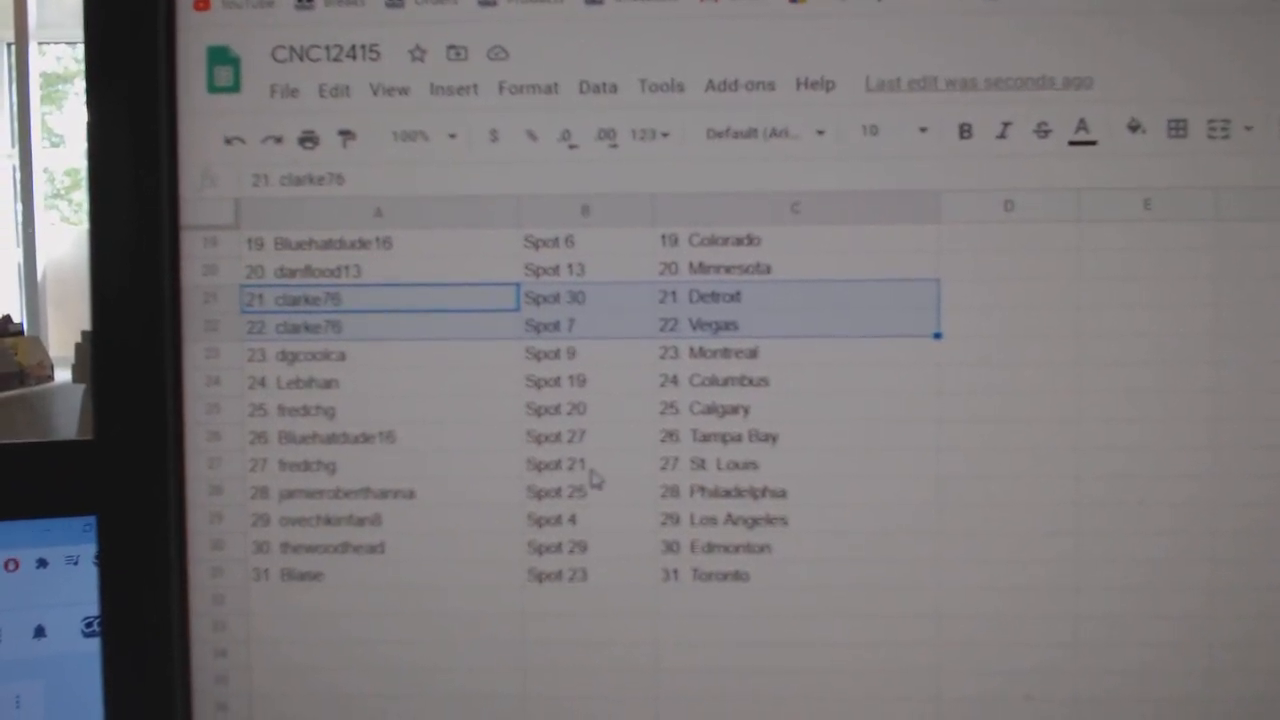
click(556, 464)
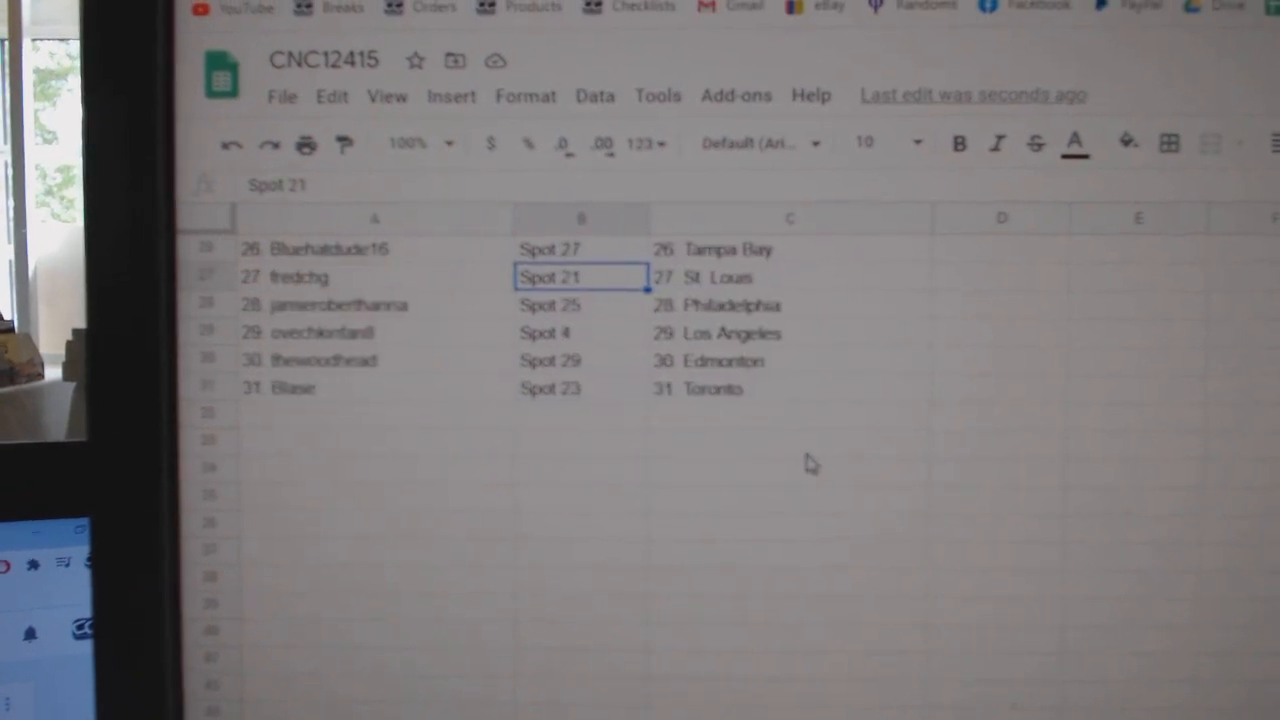